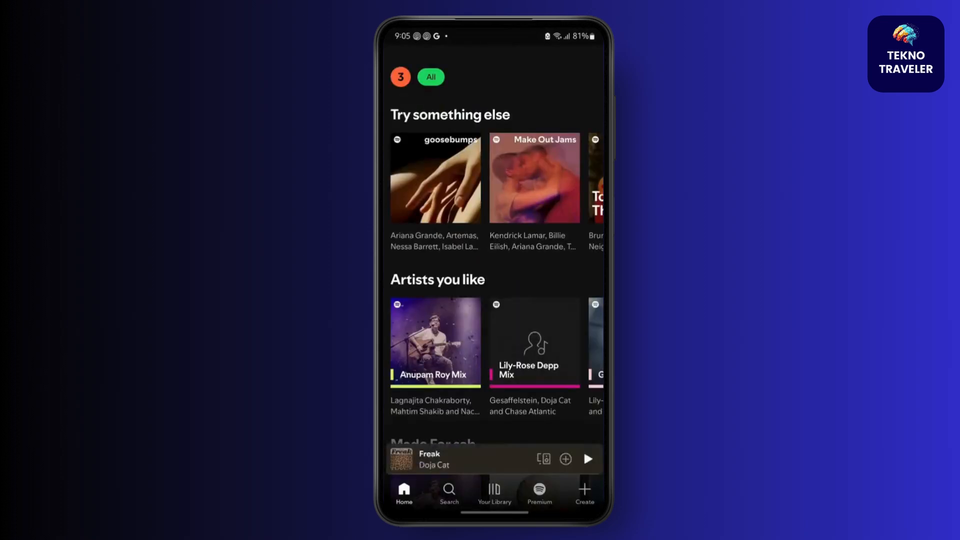
- Open the account side menu from the Home screen's profile avatar
click(400, 77)
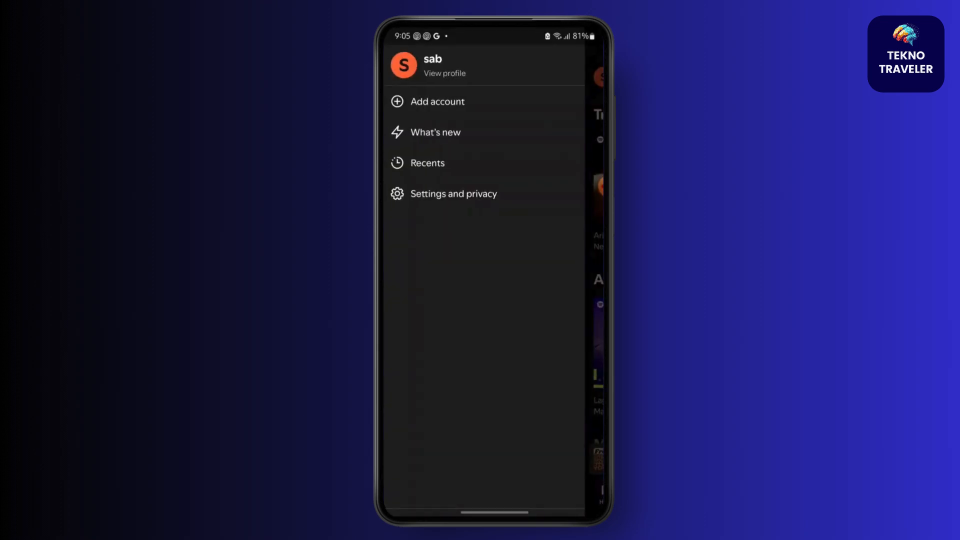
- Open Settings and privacy and scroll through its categories down to media quality and about
click(453, 193)
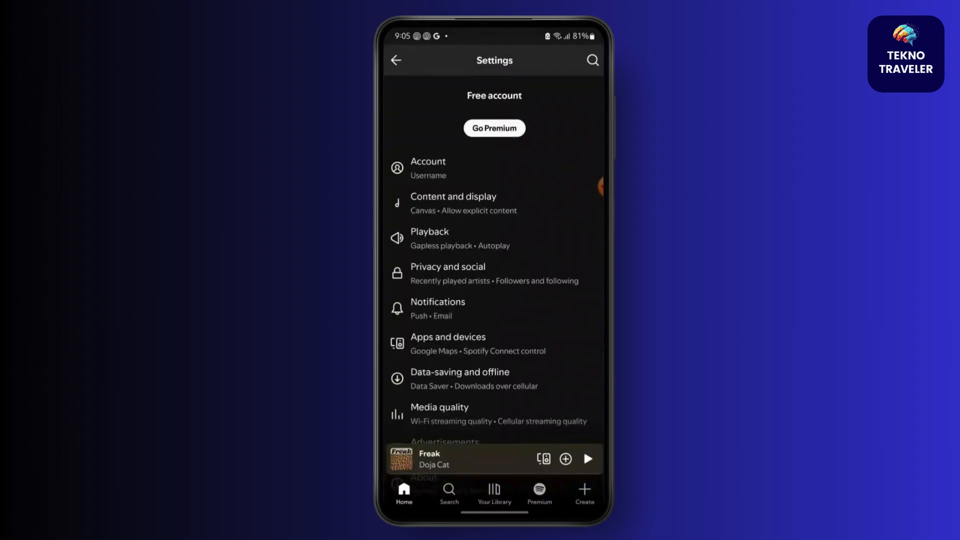
scroll(down, 3)
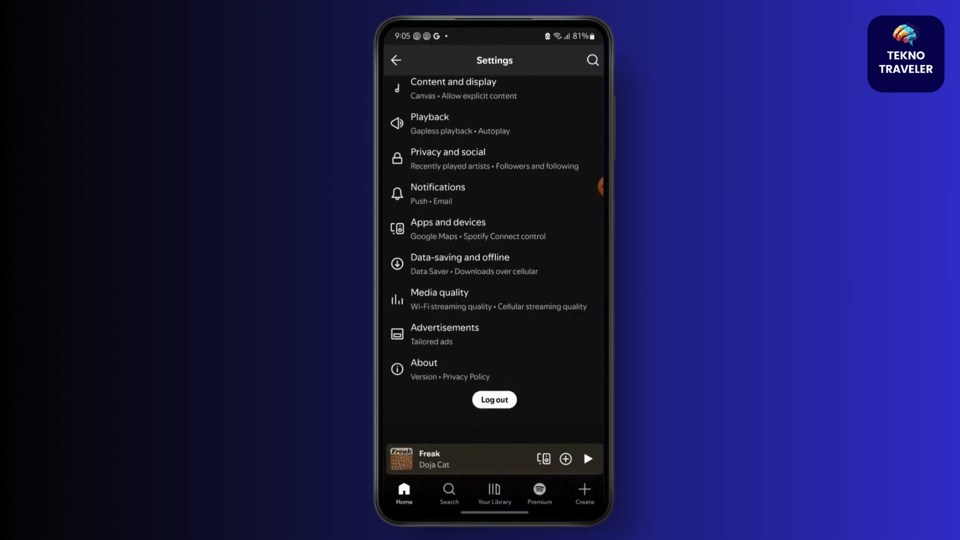
scroll(down, 3)
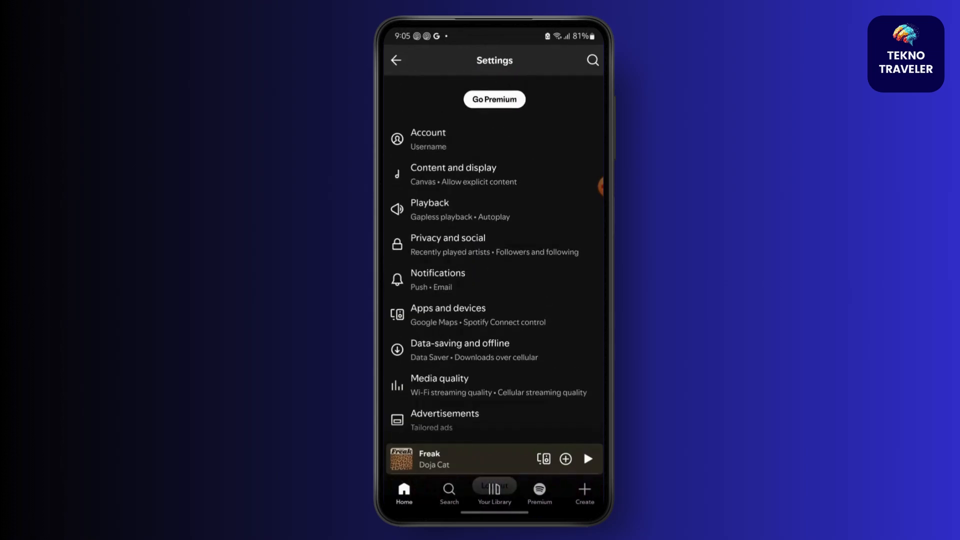
scroll(down, 3)
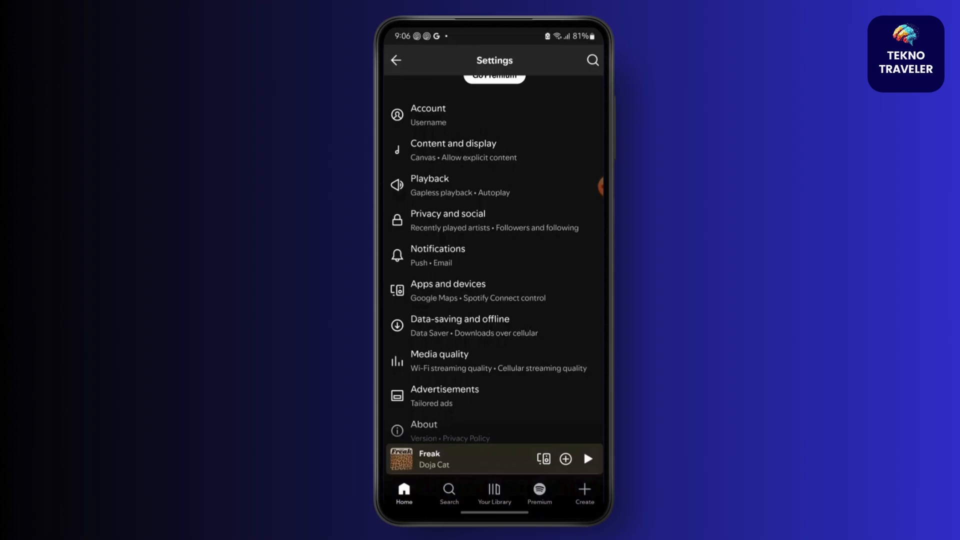
click(447, 290)
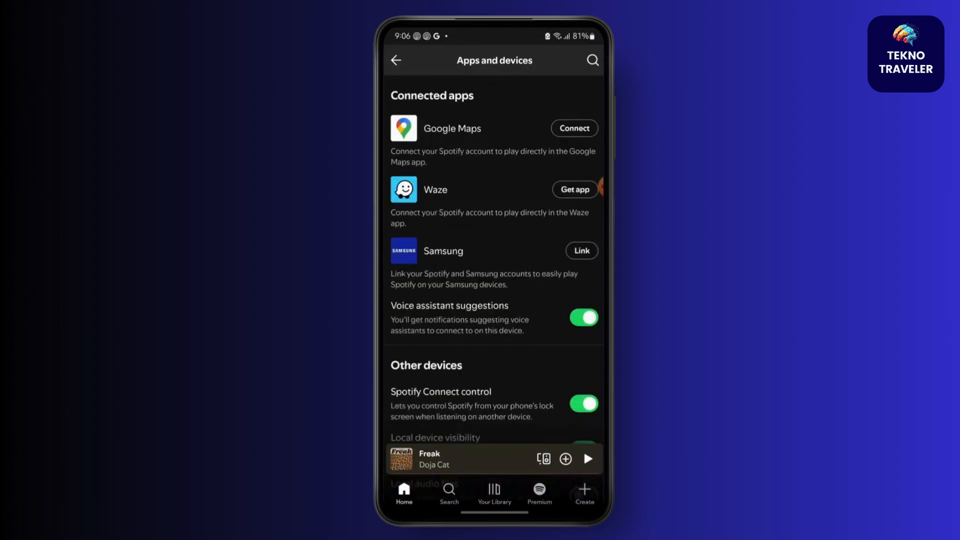
click(396, 60)
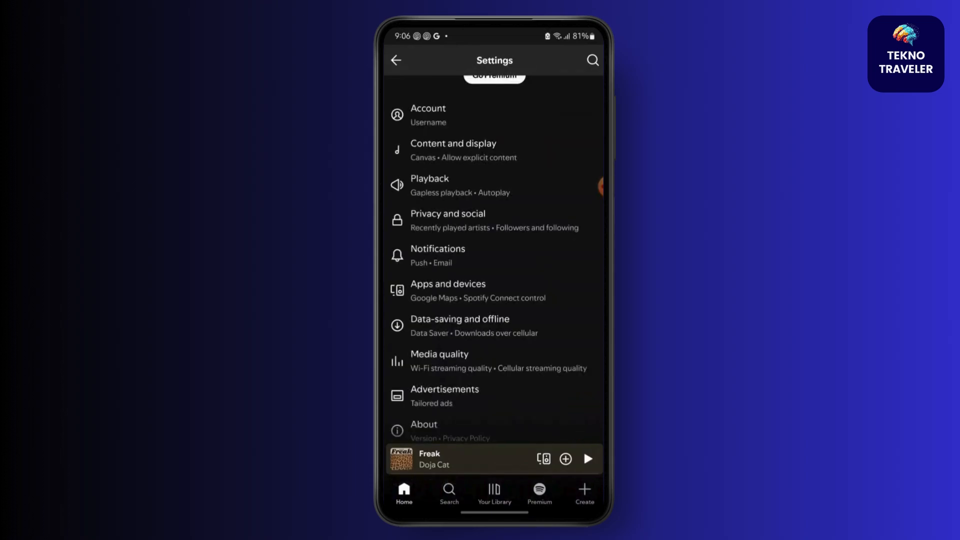
scroll(down, 3)
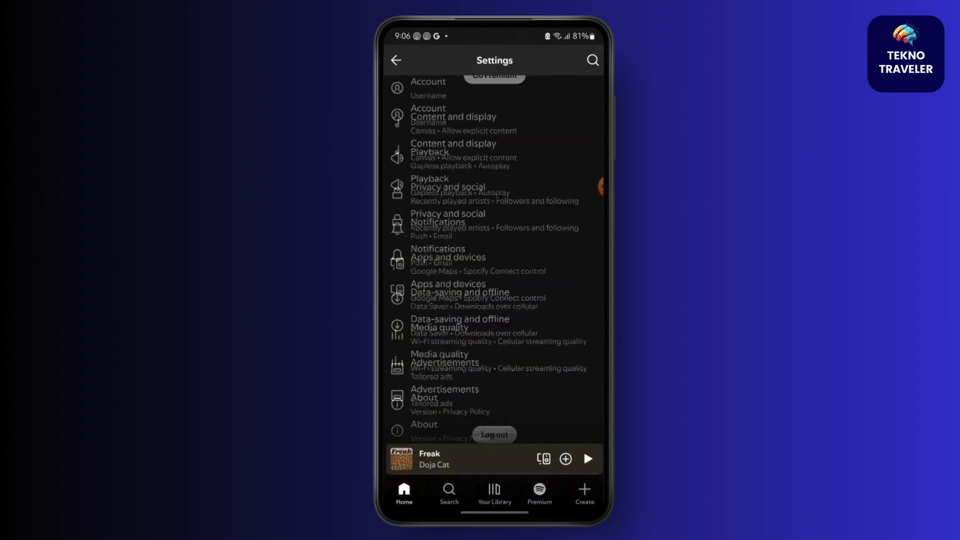